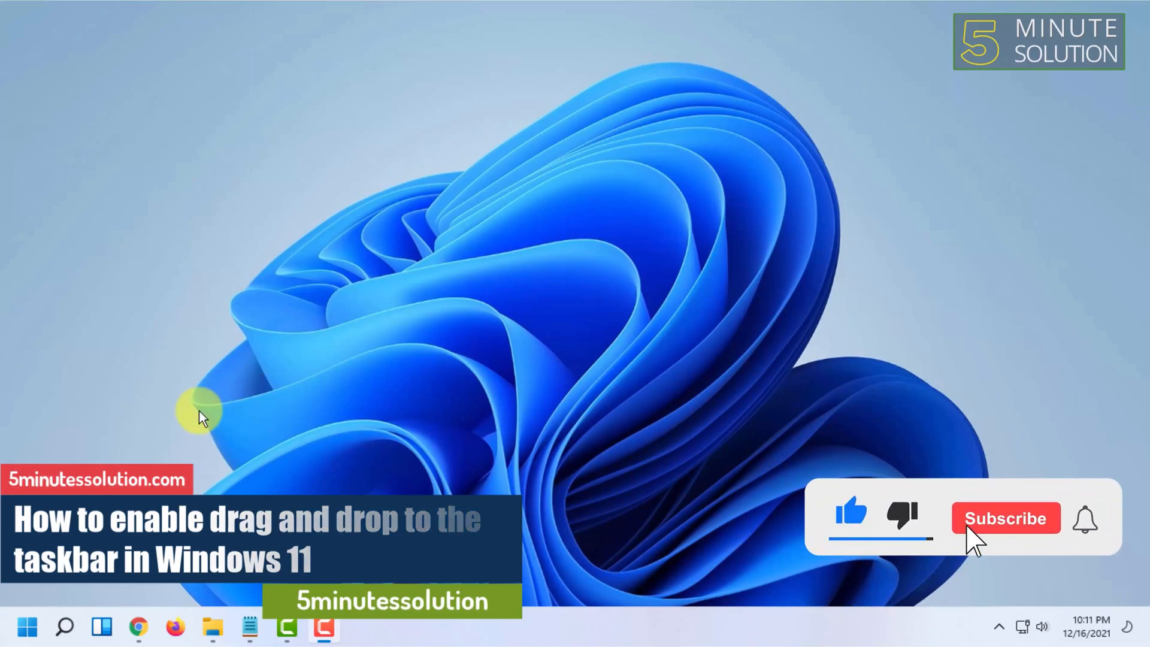
# Bring up Chrome with Google results for 'windows 11 drag and drop taskbar fix'.
pyautogui.click(1006, 518)
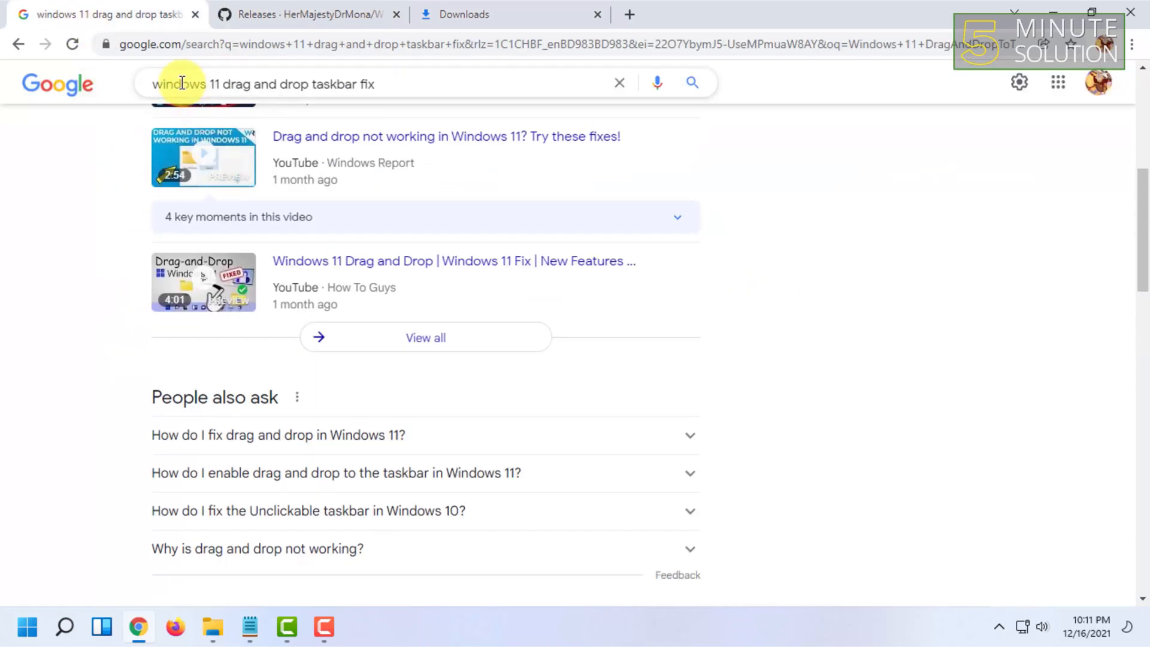
# Follow the 'Windows 11 Drag & Drop to the Taskbar (Fix) - GitHub' result to its releases page.
pyautogui.click(294, 84)
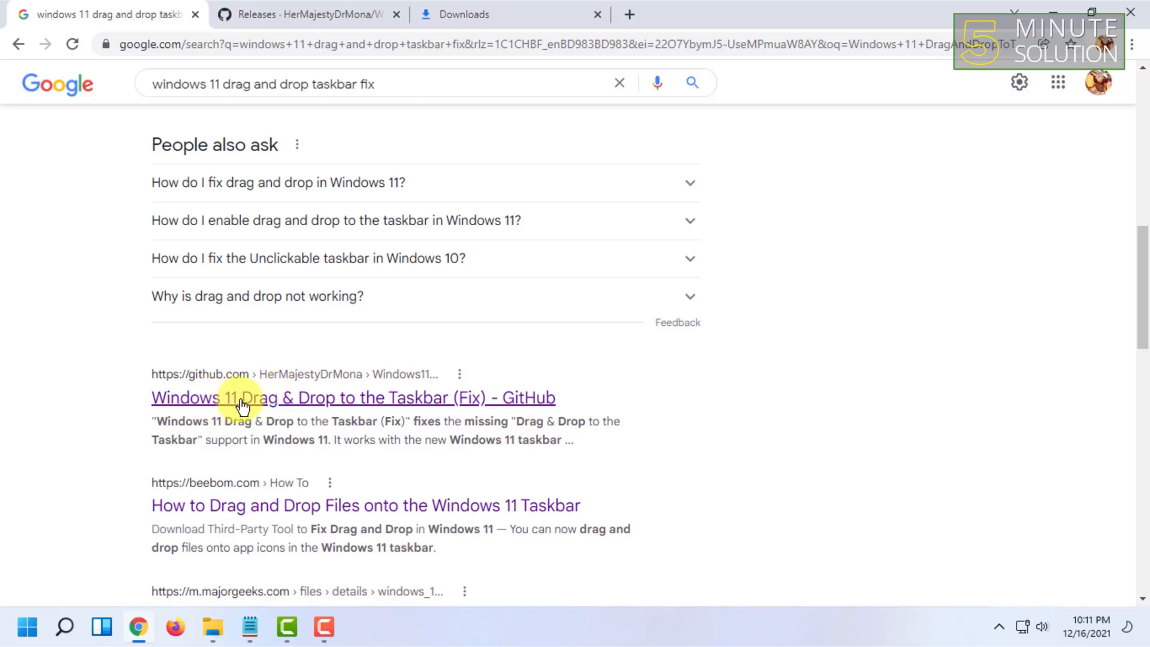
pyautogui.click(243, 405)
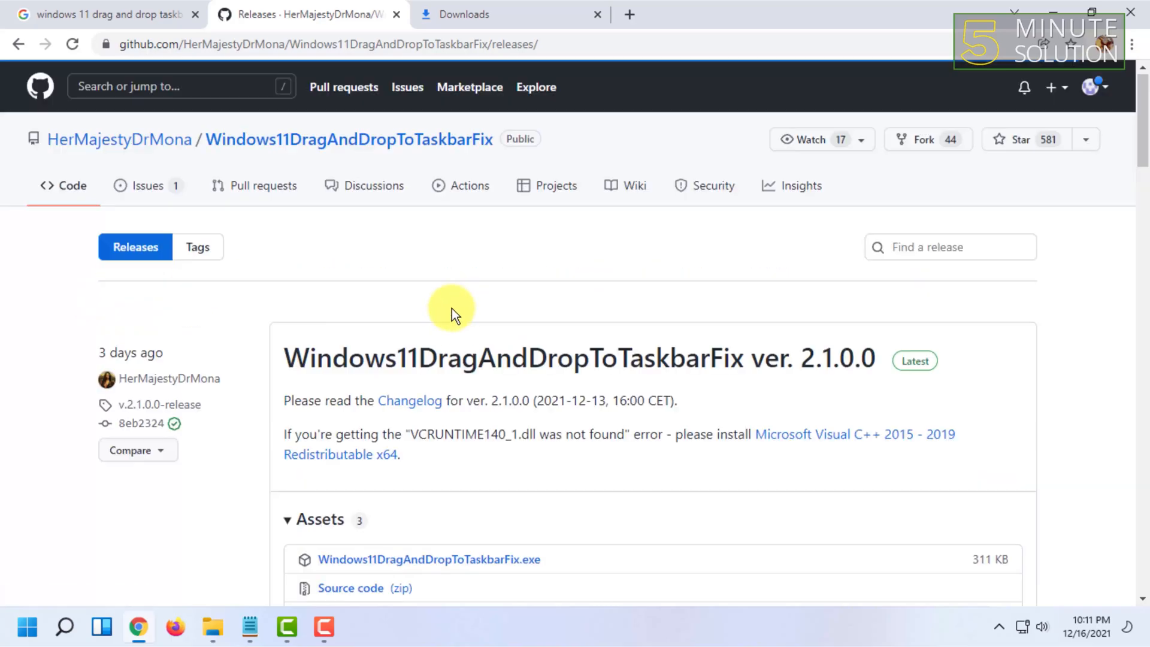
# Reach the 2.1.0.0 release Assets listing Windows11DragAndDropToTaskbarFix.exe (311 KB).
pyautogui.scroll(-3)
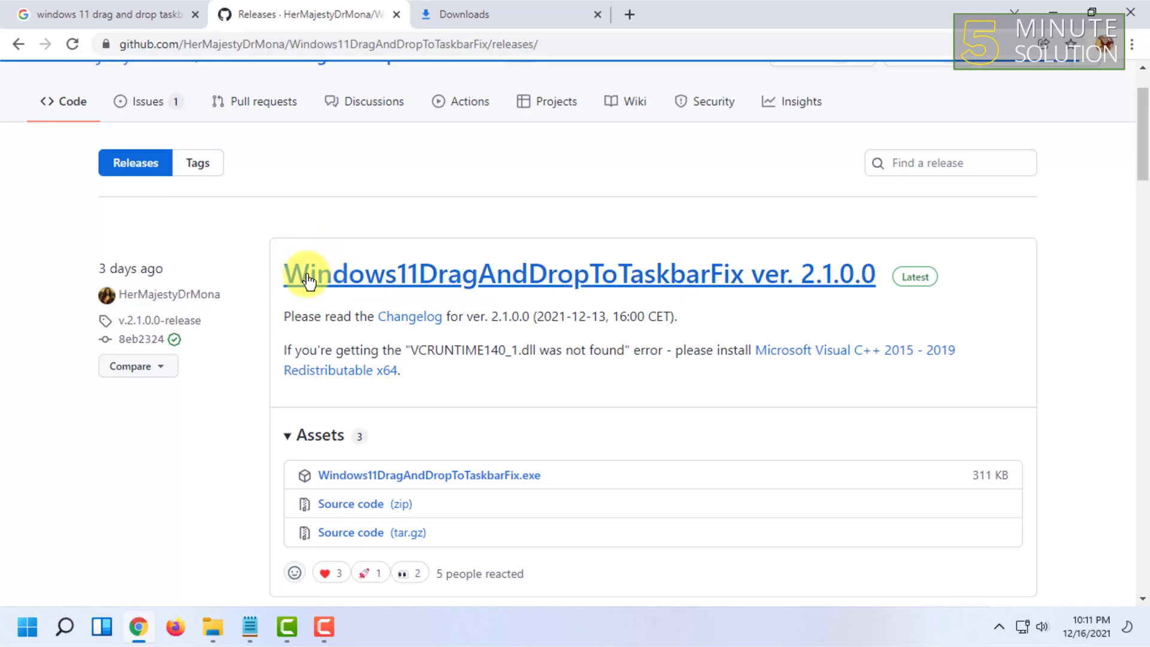
pyautogui.moveTo(654, 284)
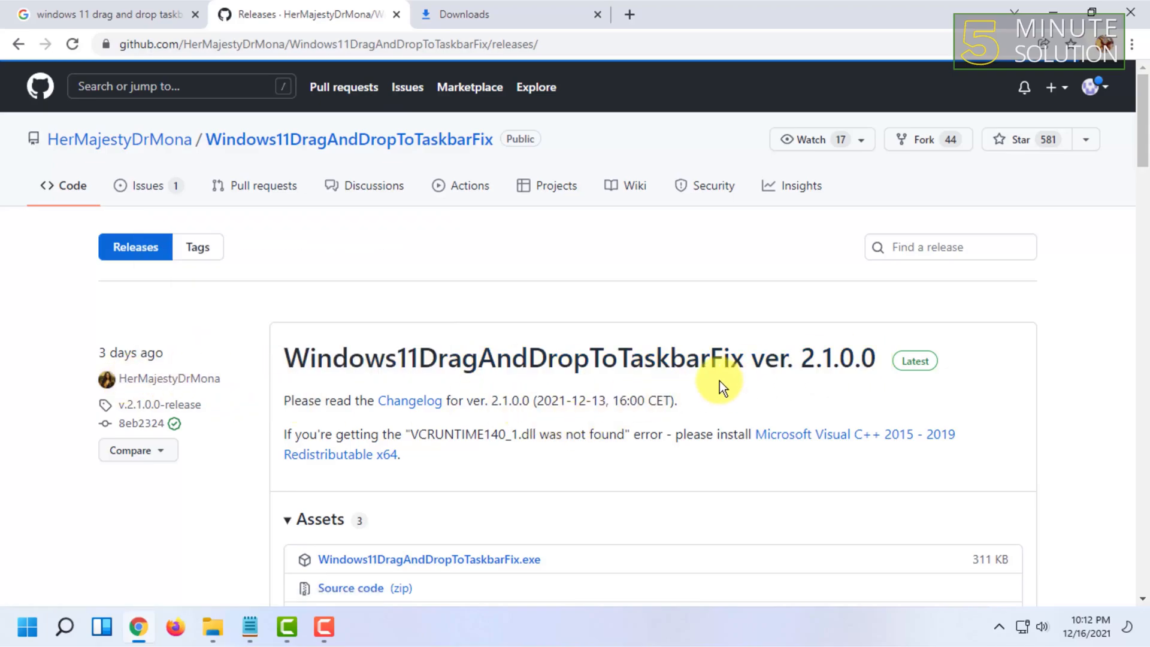
pyautogui.scroll(-3)
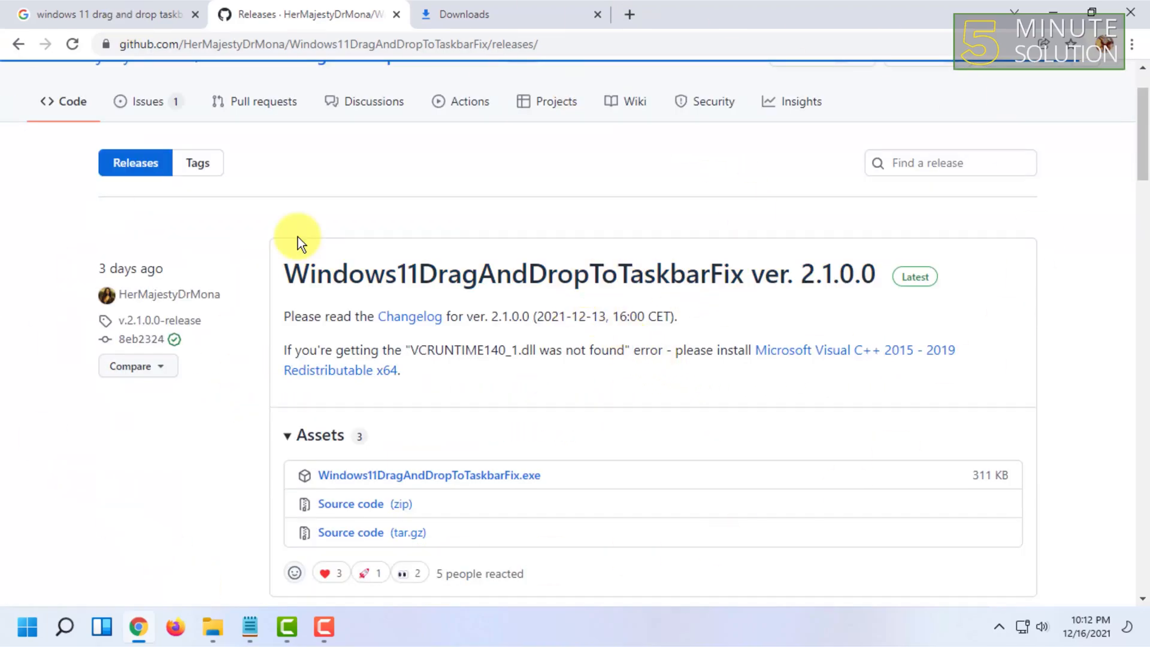
pyautogui.moveTo(429, 475)
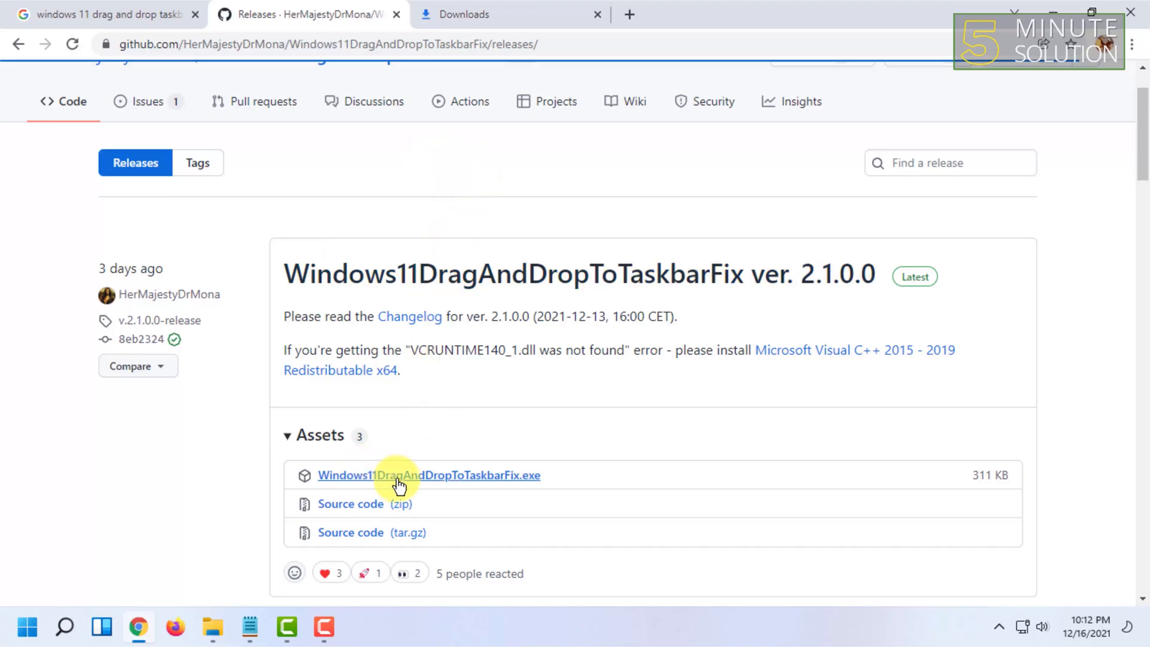
pyautogui.moveTo(533, 483)
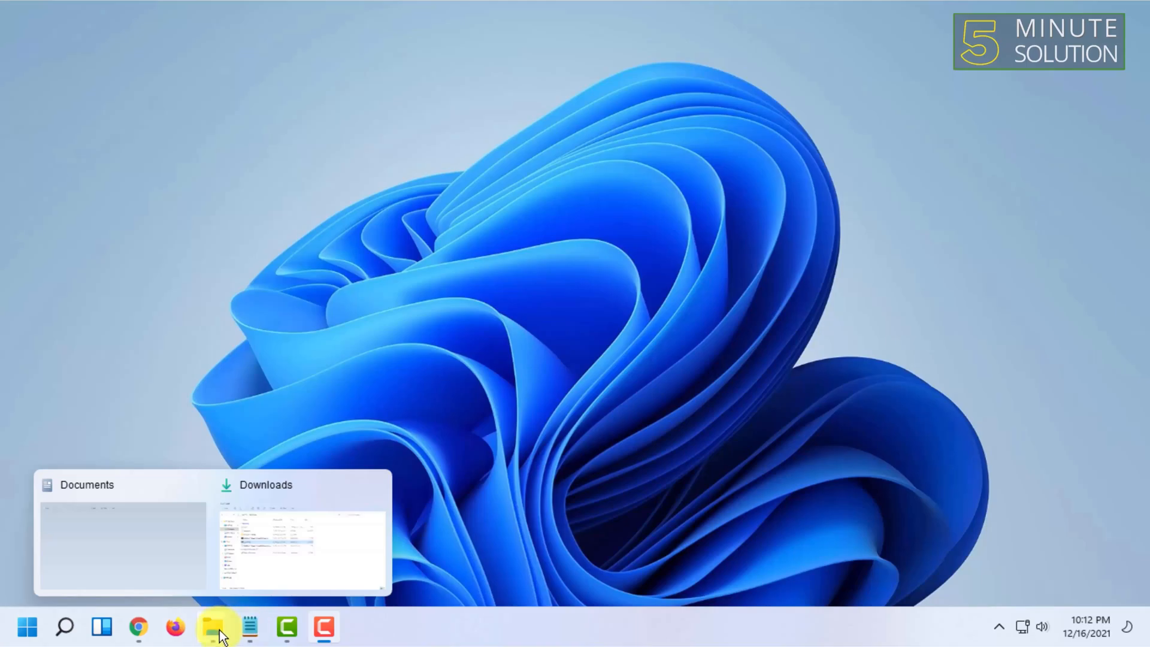
# Show Downloads with the 311 KB Windows11DragAndDropToTaskbarFix application and check the system tray.
pyautogui.click(218, 627)
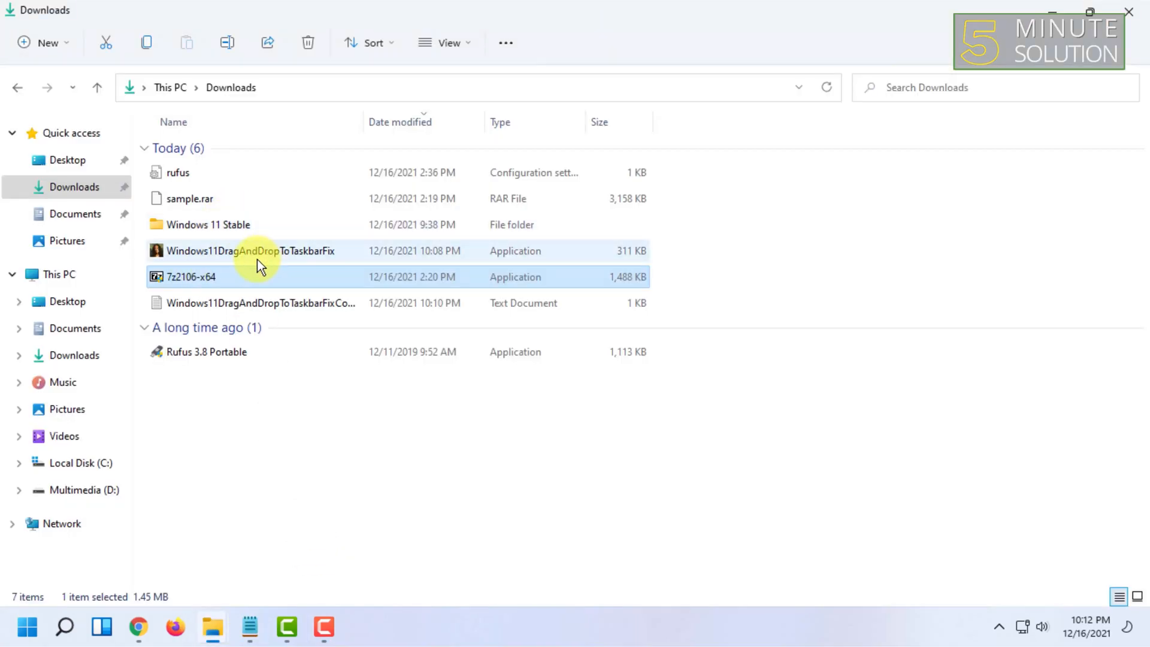
pyautogui.click(249, 251)
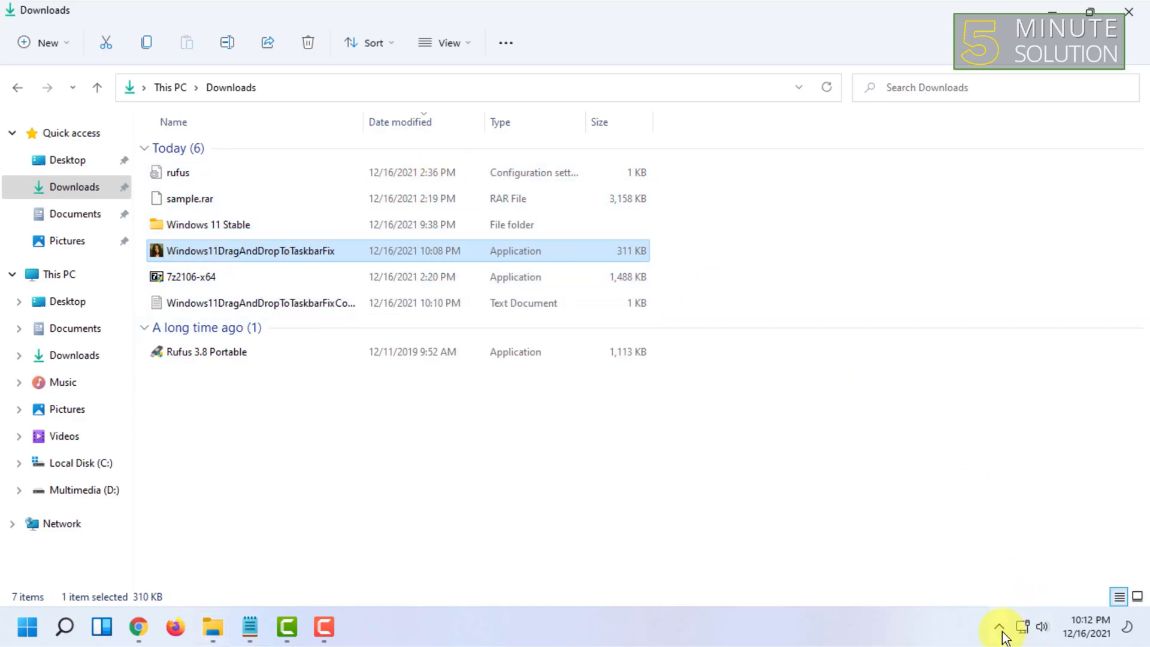
pyautogui.click(999, 626)
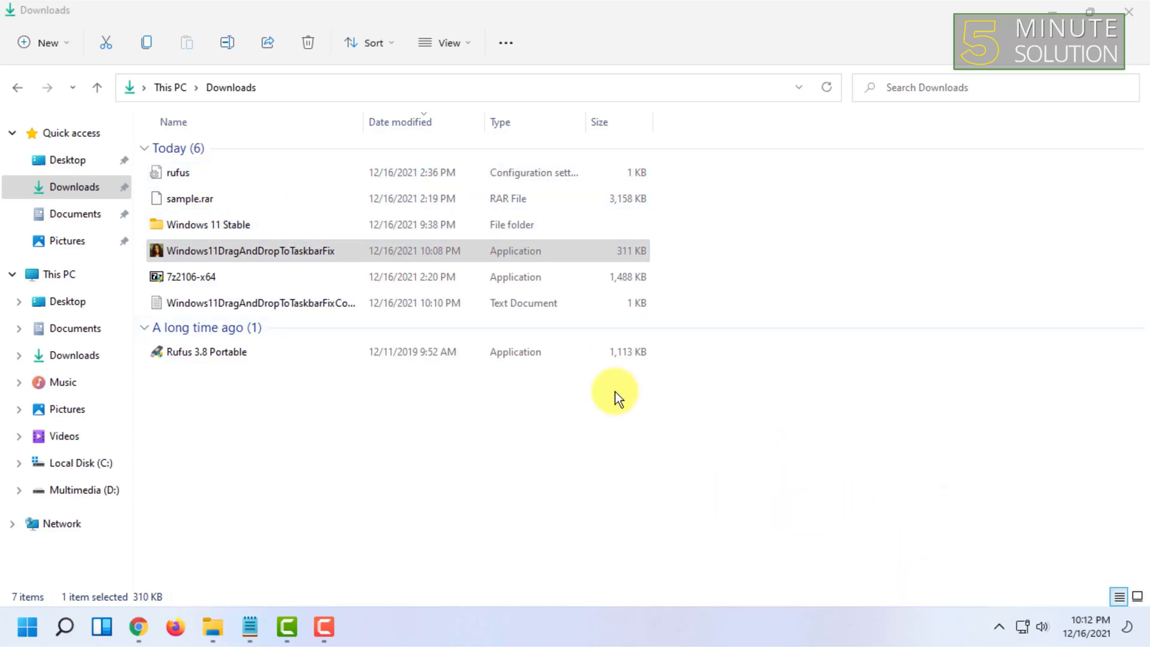
pyautogui.click(998, 627)
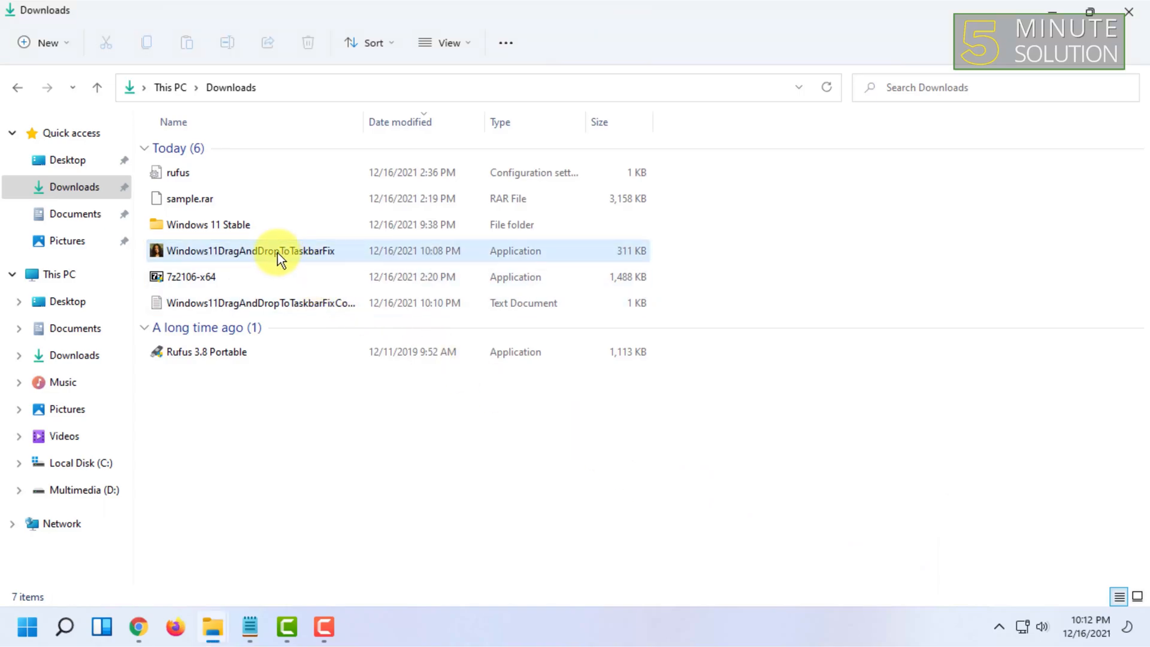
# Drag Windows11DragAndDropToTaskbarFix from Downloads onto the Camtasia taskbar icon.
pyautogui.moveTo(279, 251); pyautogui.dragTo(209, 250)
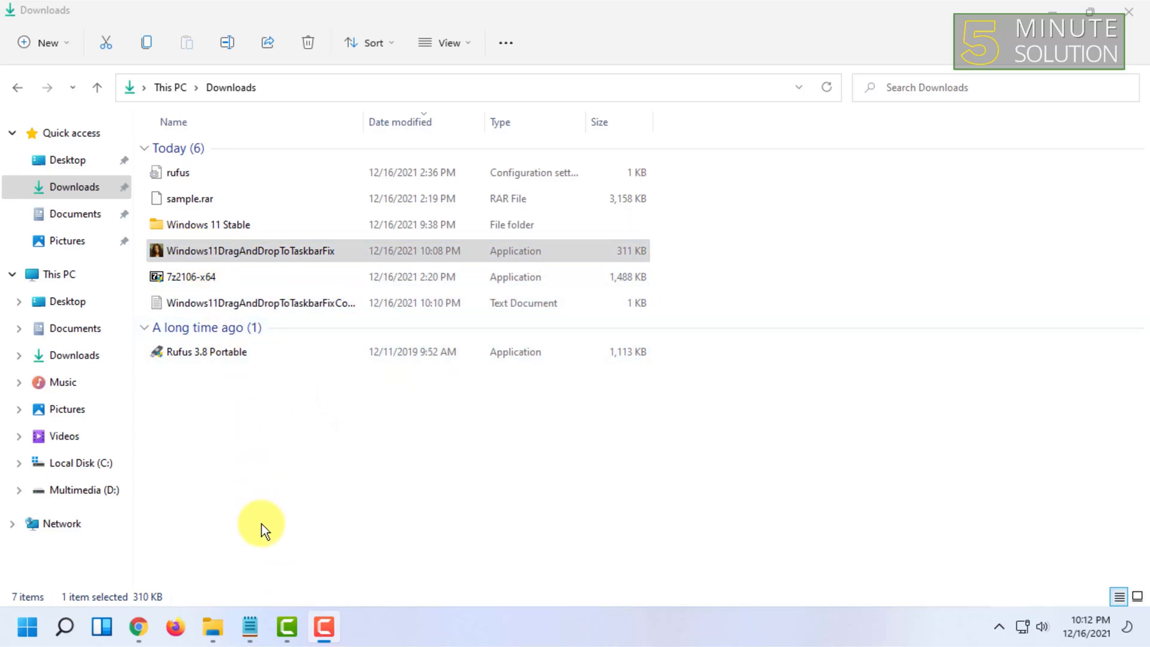
pyautogui.moveTo(245, 358)
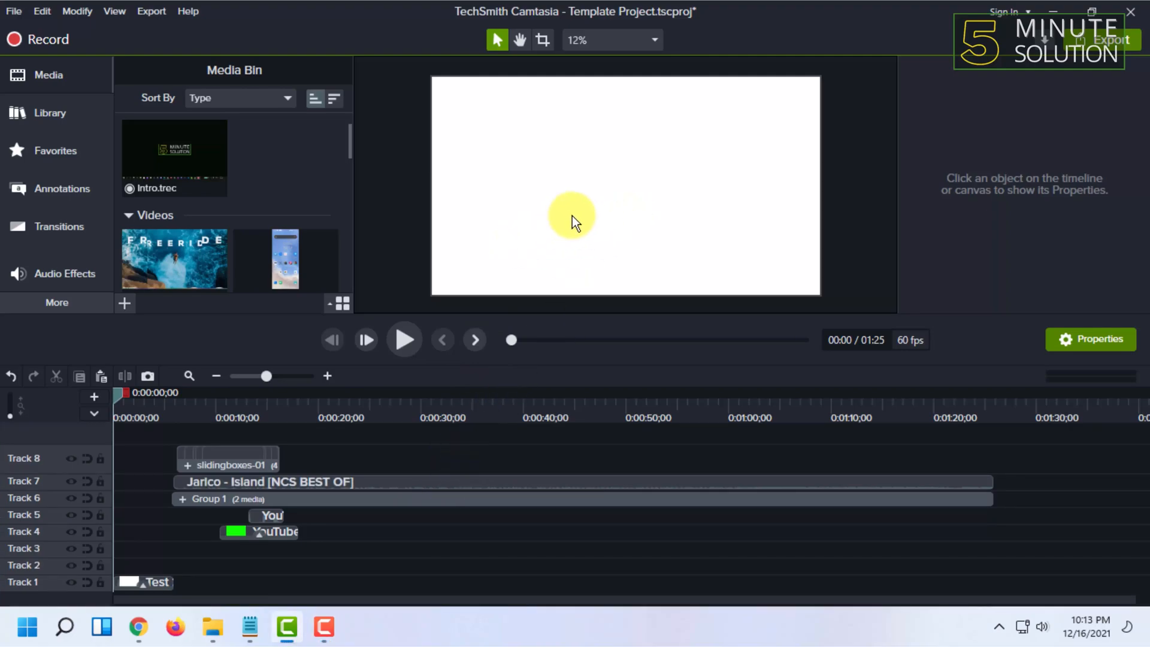
pyautogui.moveTo(391, 386)
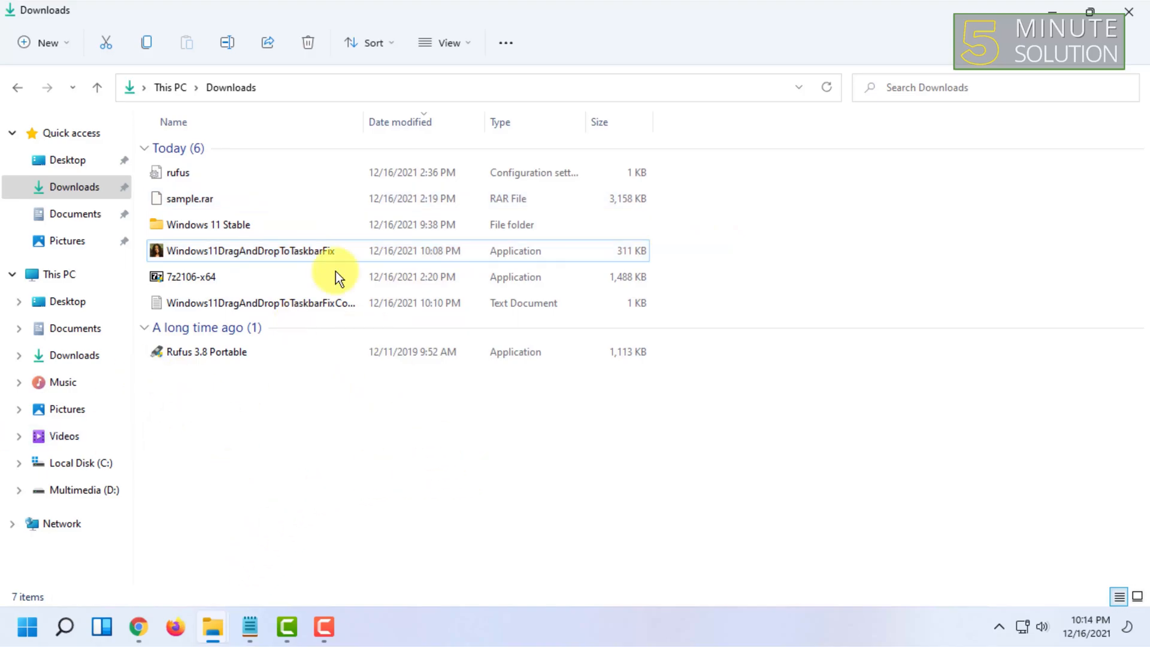
pyautogui.click(249, 250)
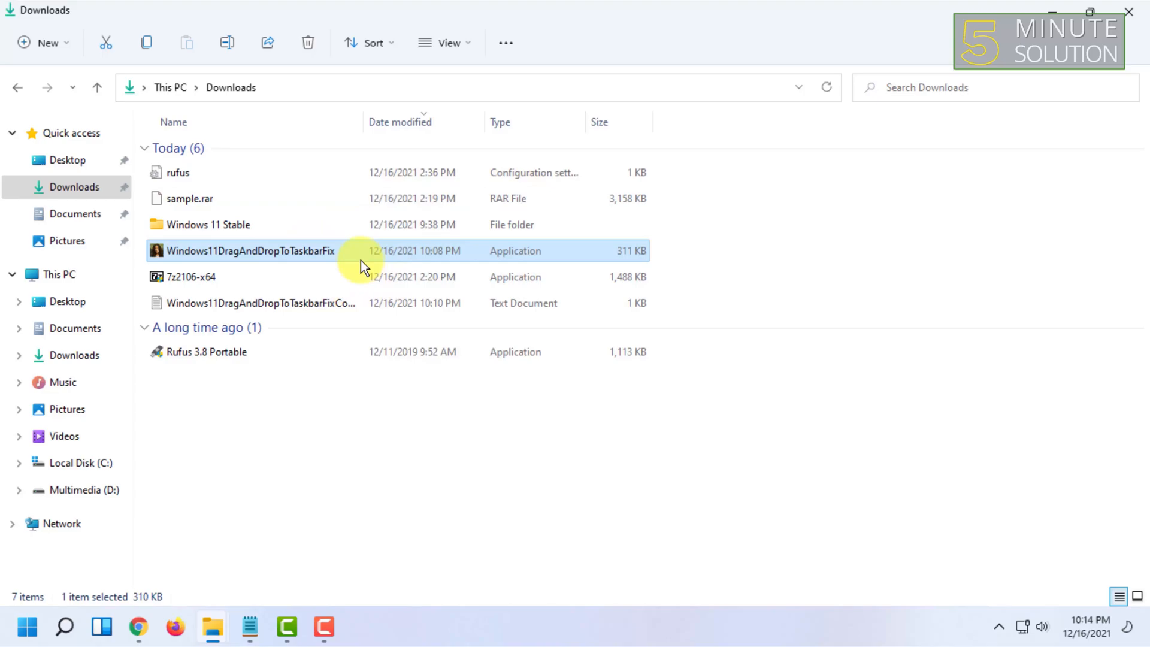
pyautogui.moveTo(360, 264)
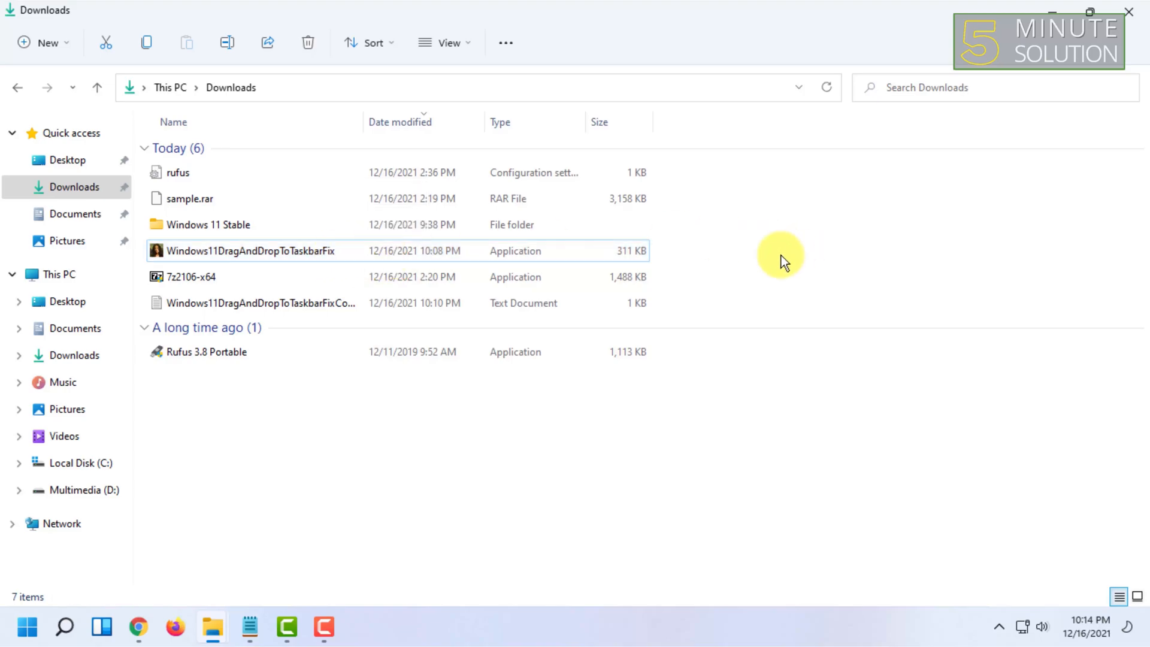
pyautogui.moveTo(726, 198)
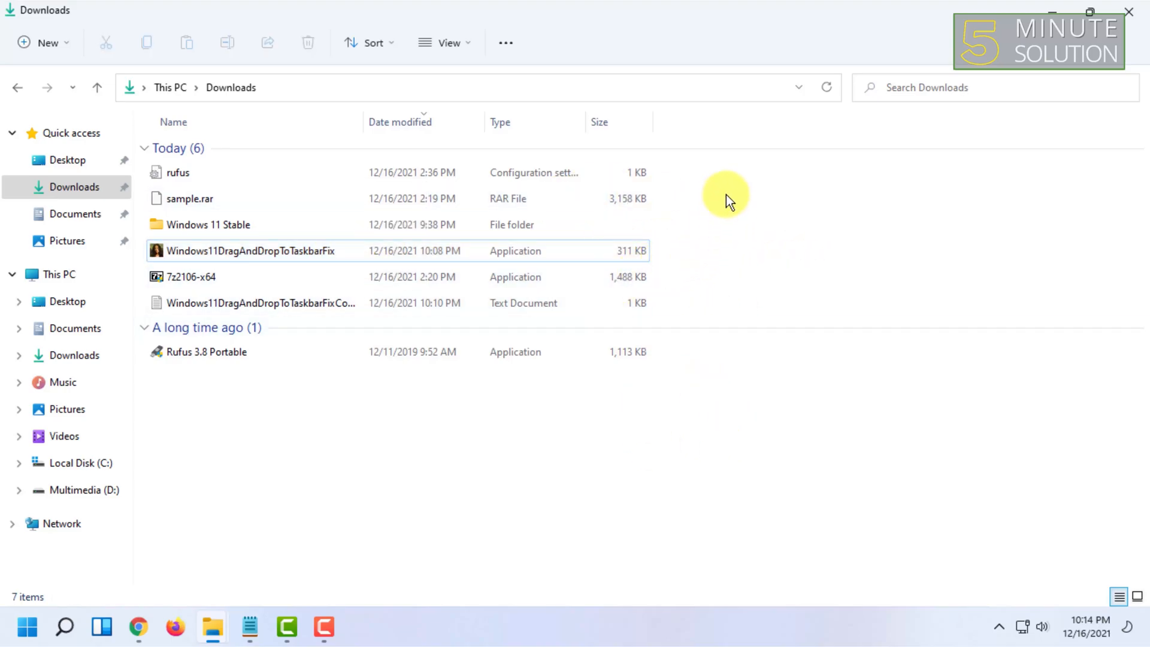
pyautogui.moveTo(768, 417)
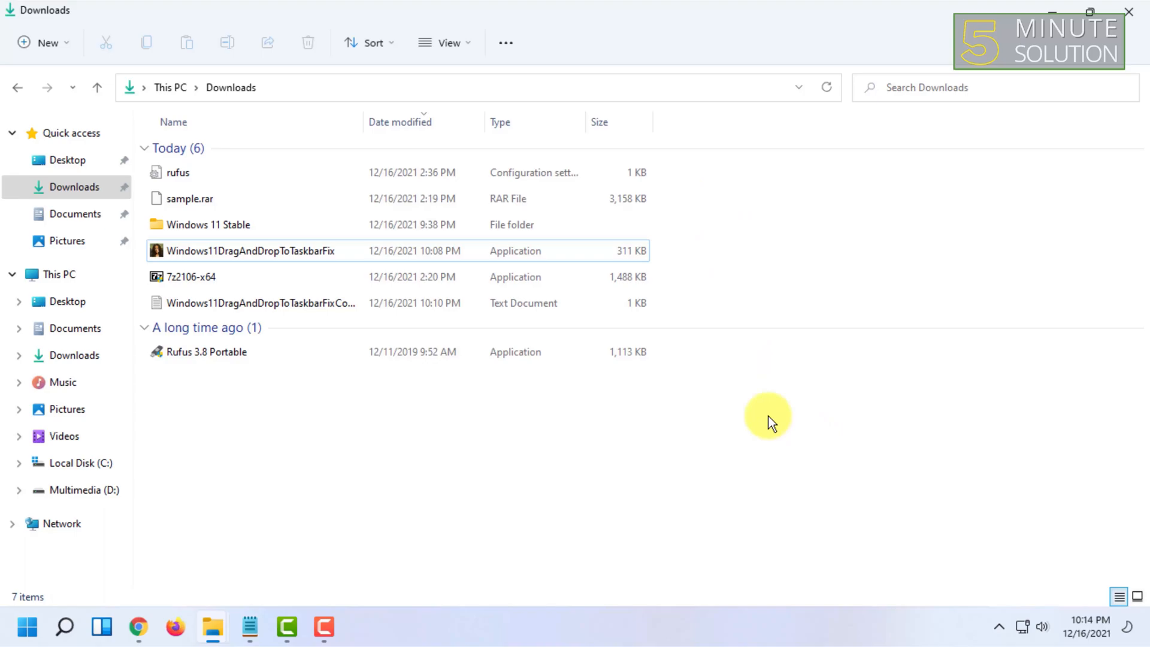